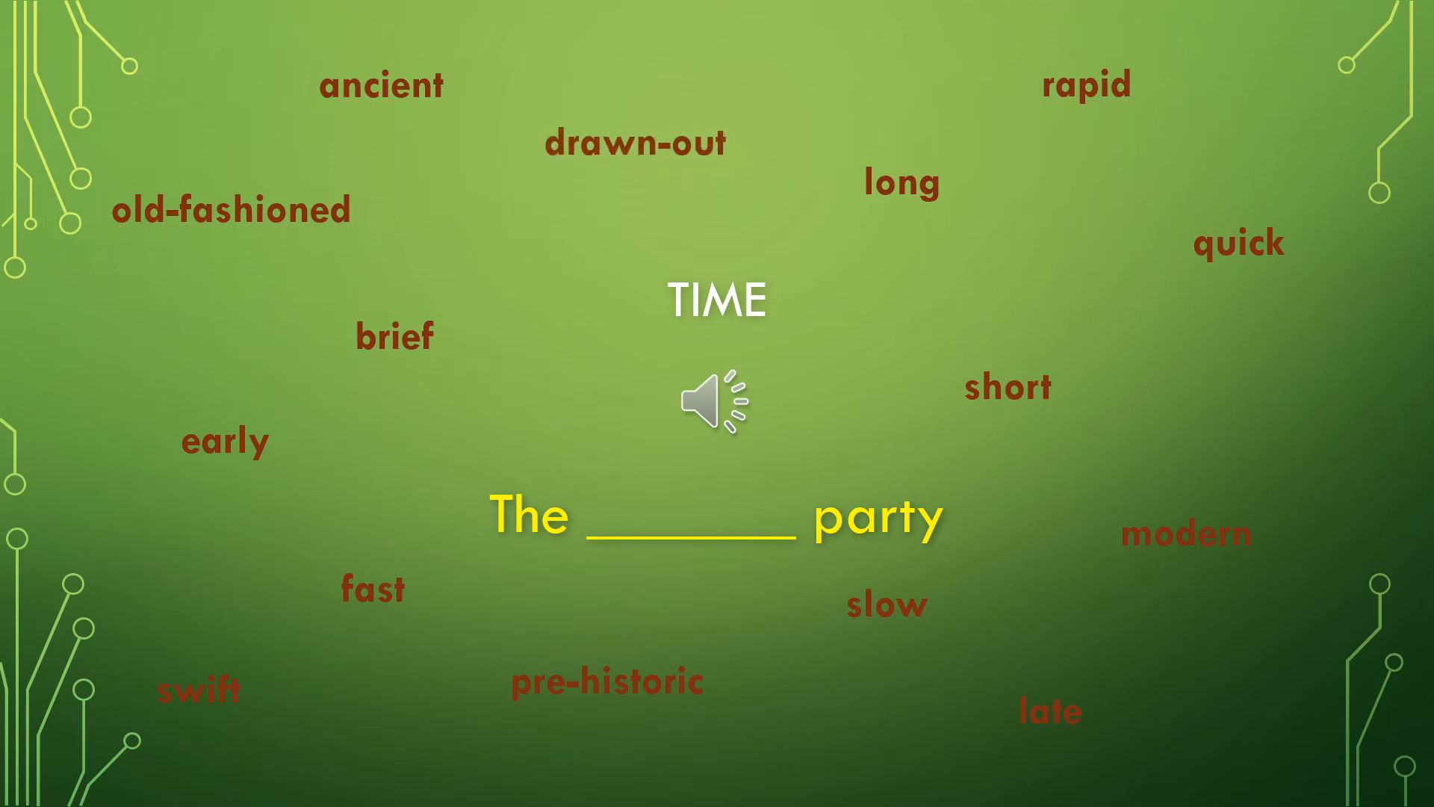
Advance the slideshow to the 'I enjoyed the ___ ride on the train' exercise slide
key("Right")
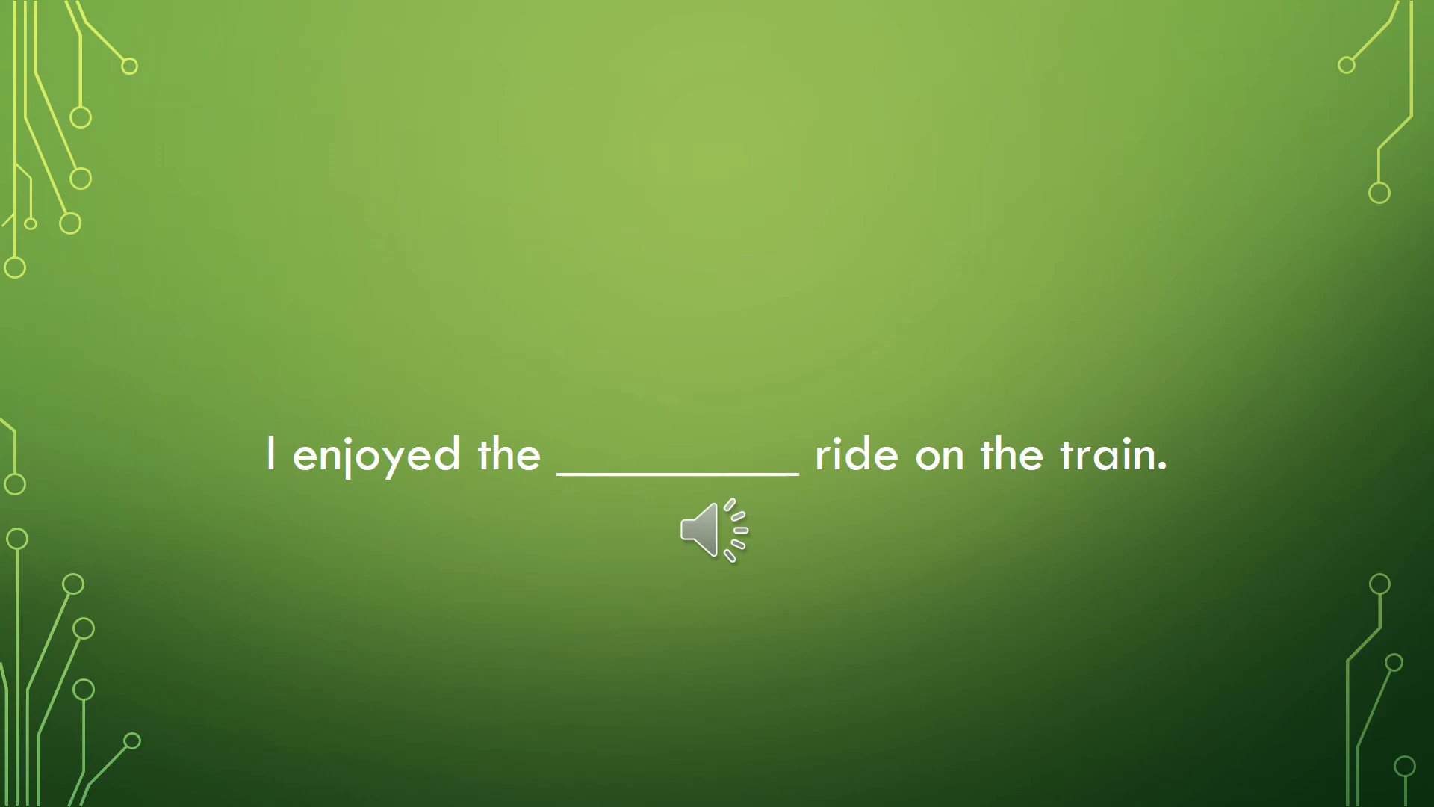